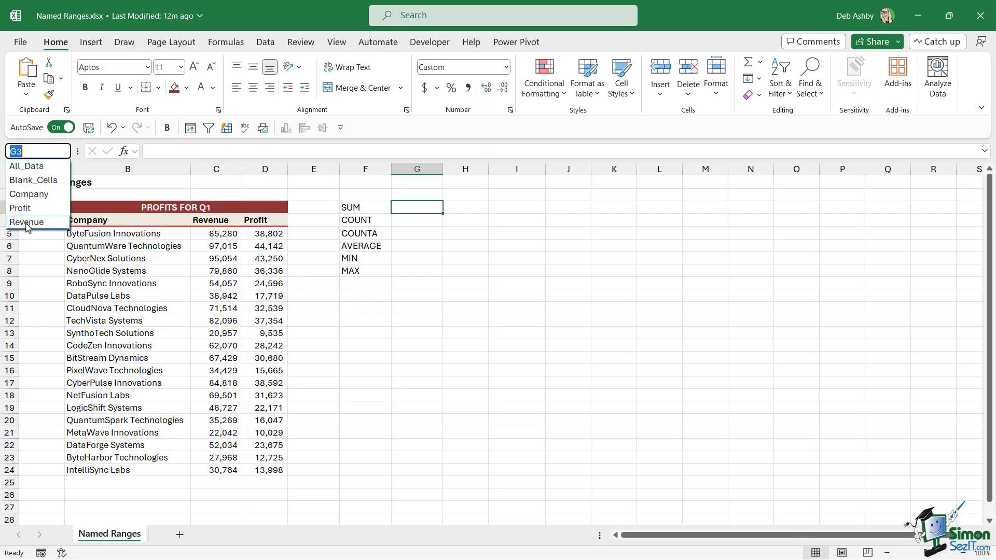
pyautogui.moveTo(405, 226)
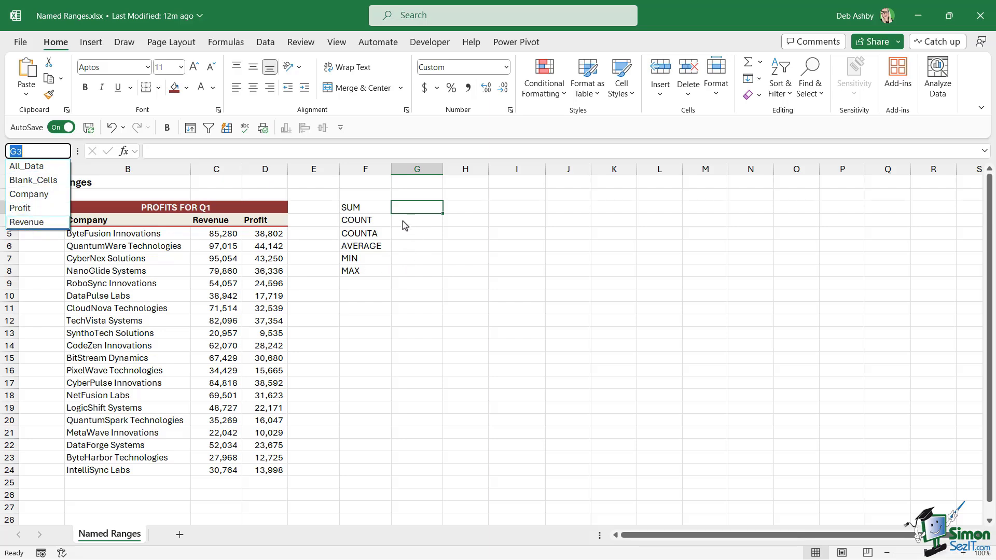
pyautogui.write('=COUNT(')
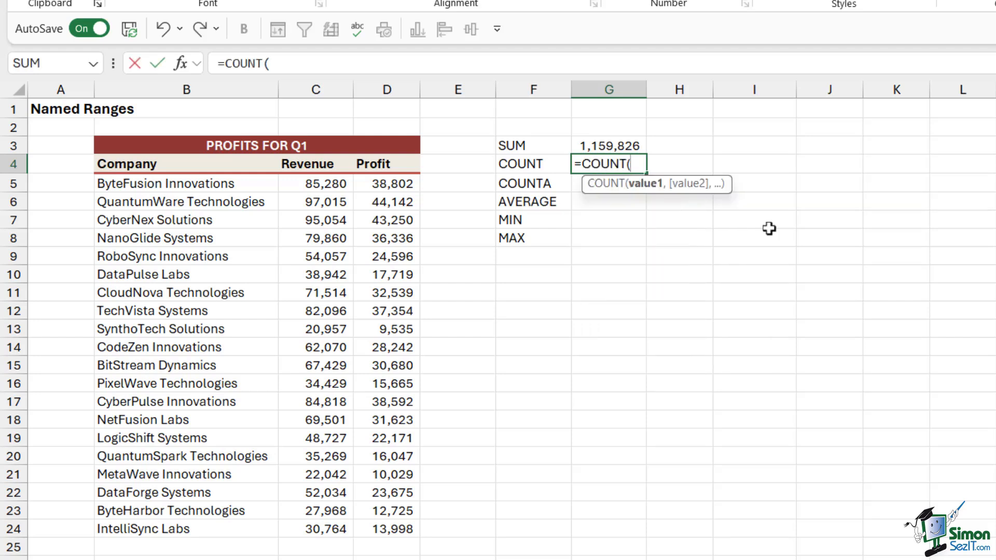